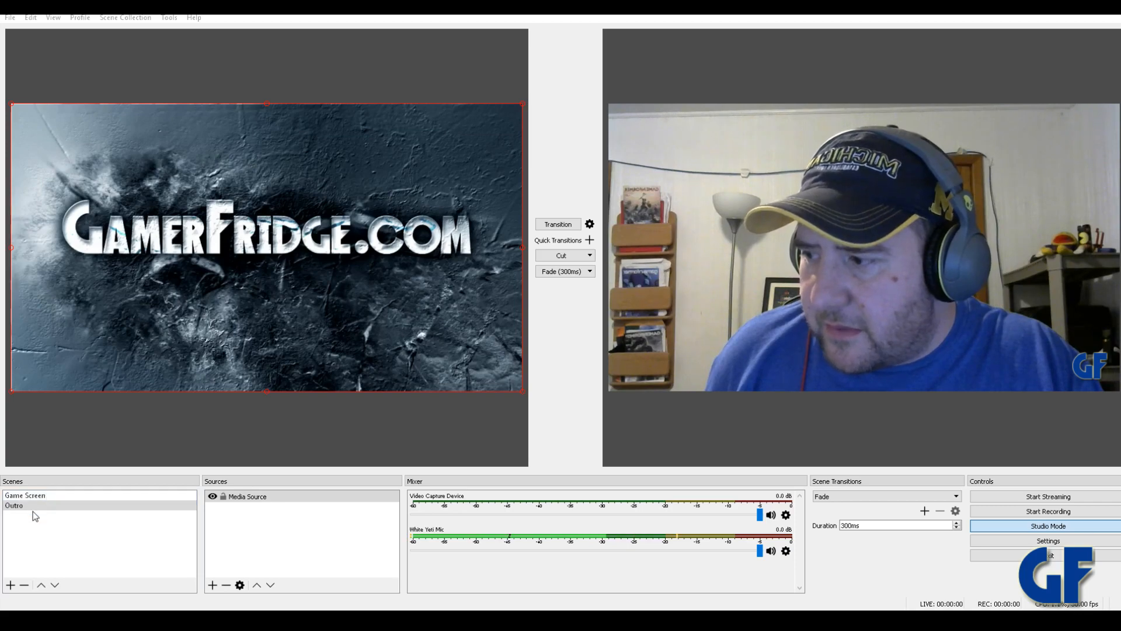
Review the Game Screen scene's sources, then return to the Outro scene
click(25, 495)
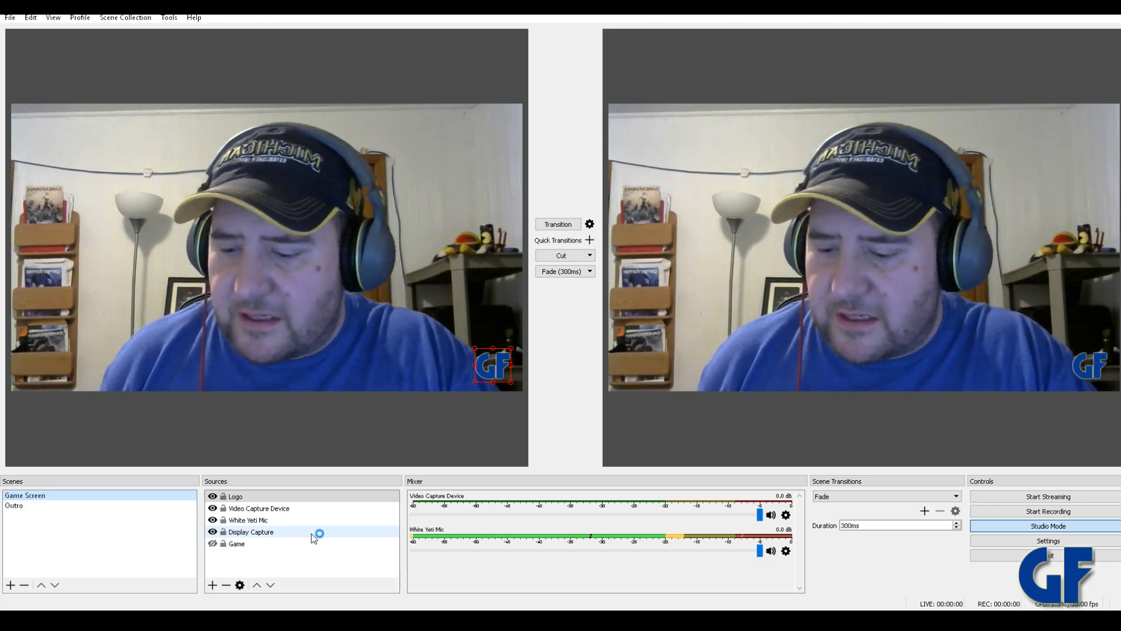
click(13, 504)
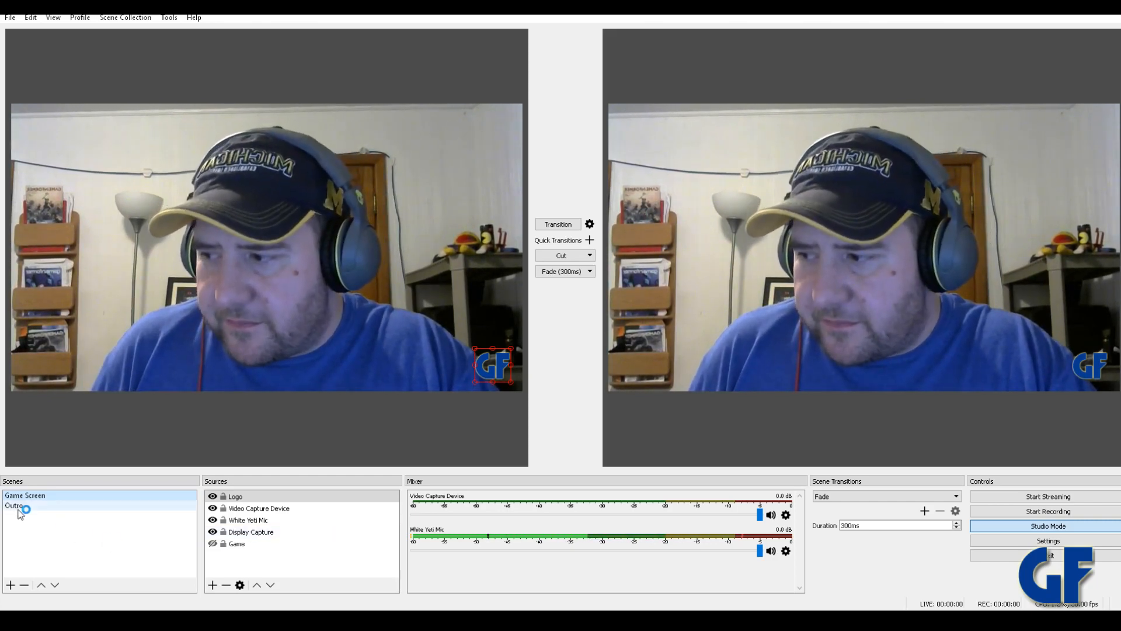
click(14, 505)
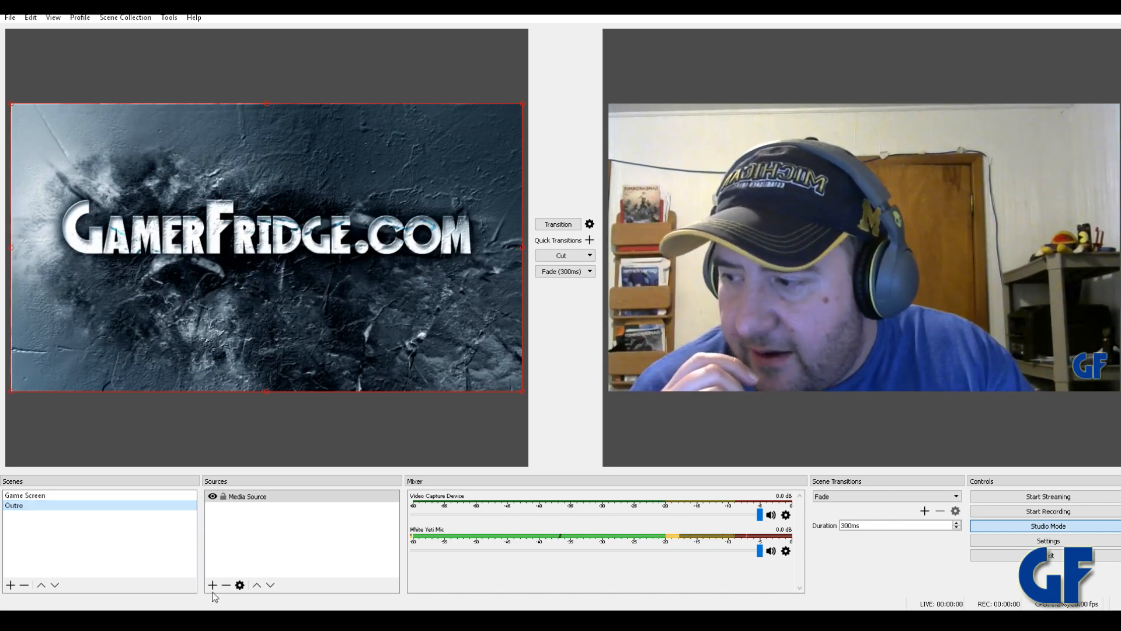
Add a Media Source to Outro playing a local video that restarts on activate, not looping
click(213, 585)
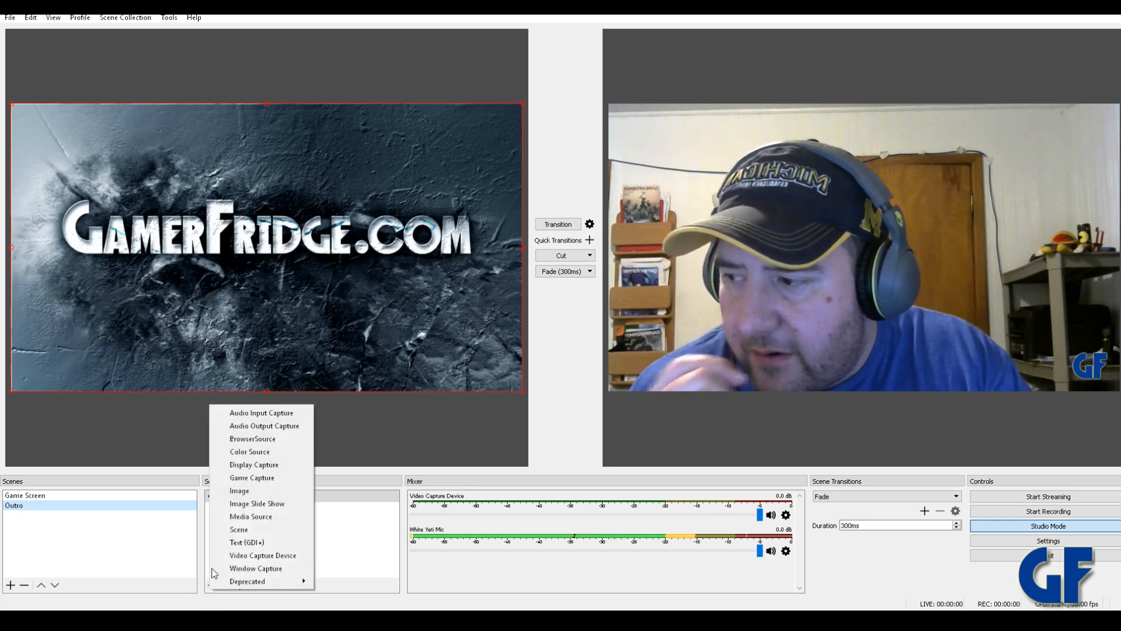
mouse_move(249, 515)
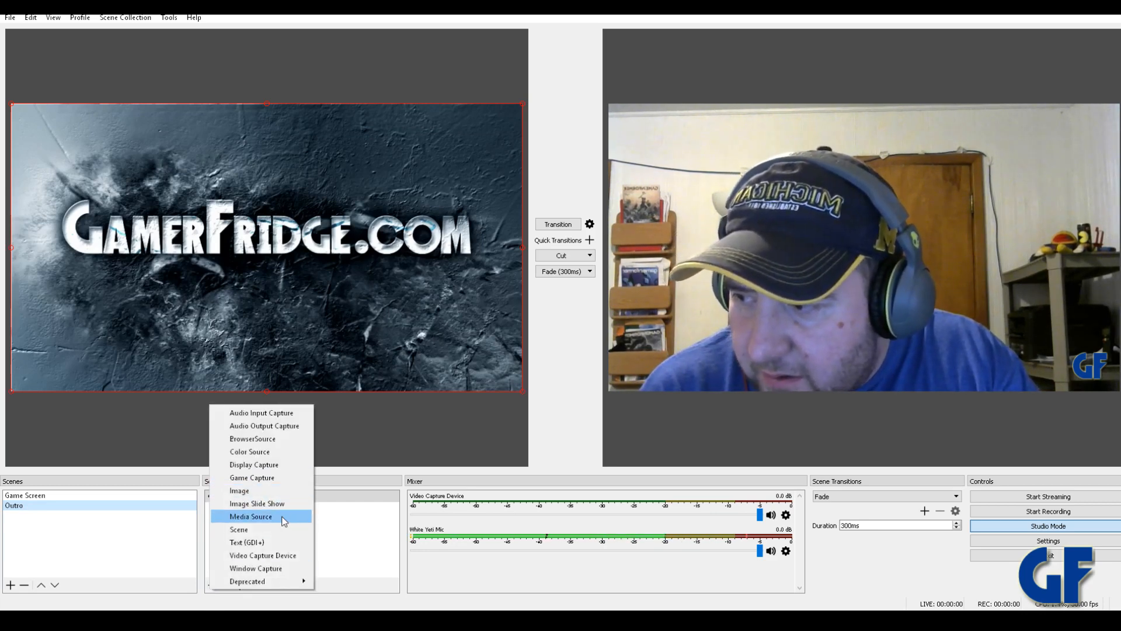
click(250, 515)
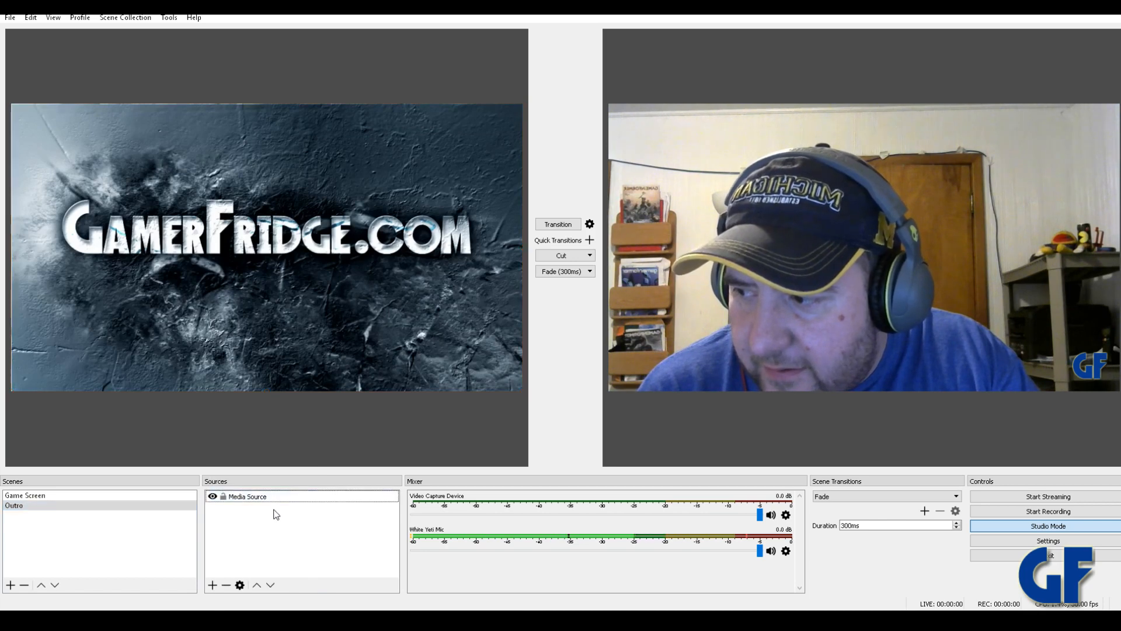
click(247, 496)
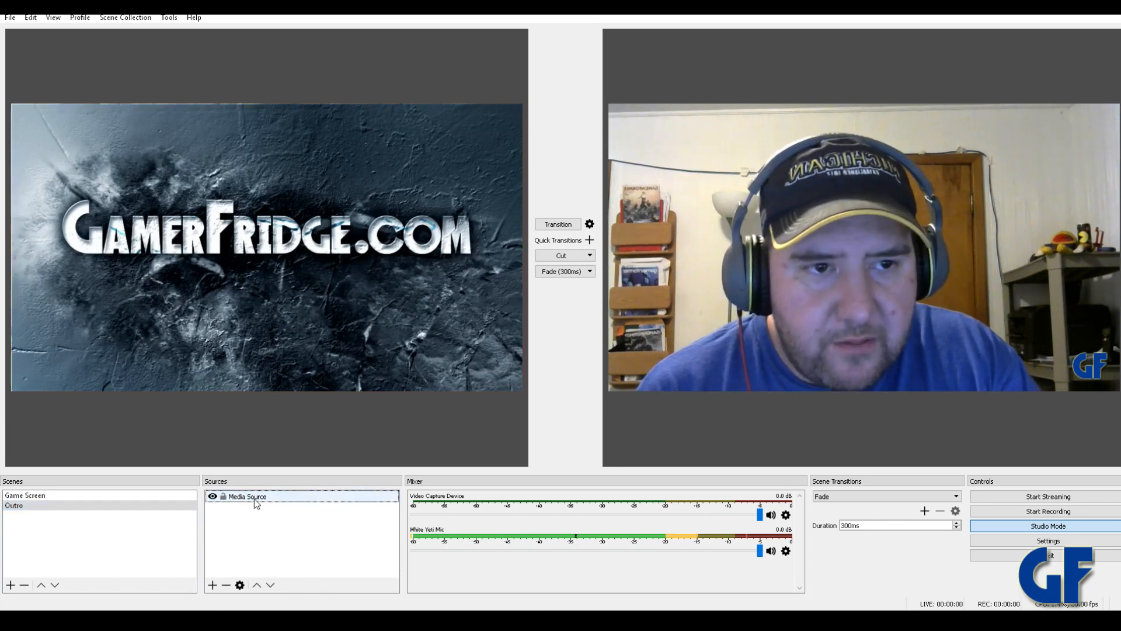
right_click(246, 496)
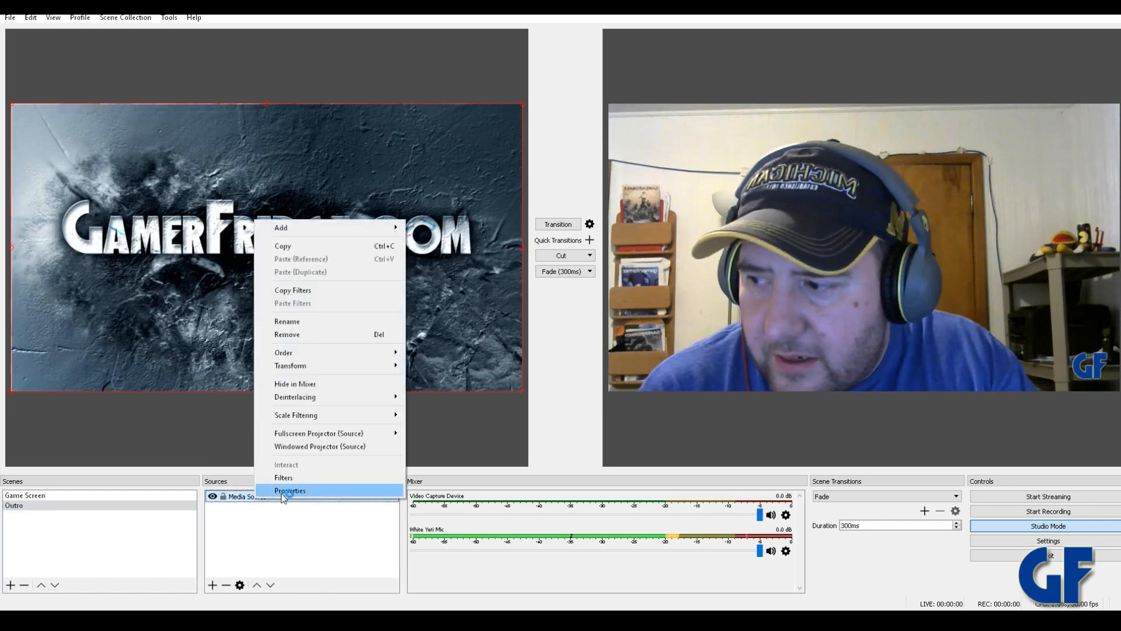
click(289, 490)
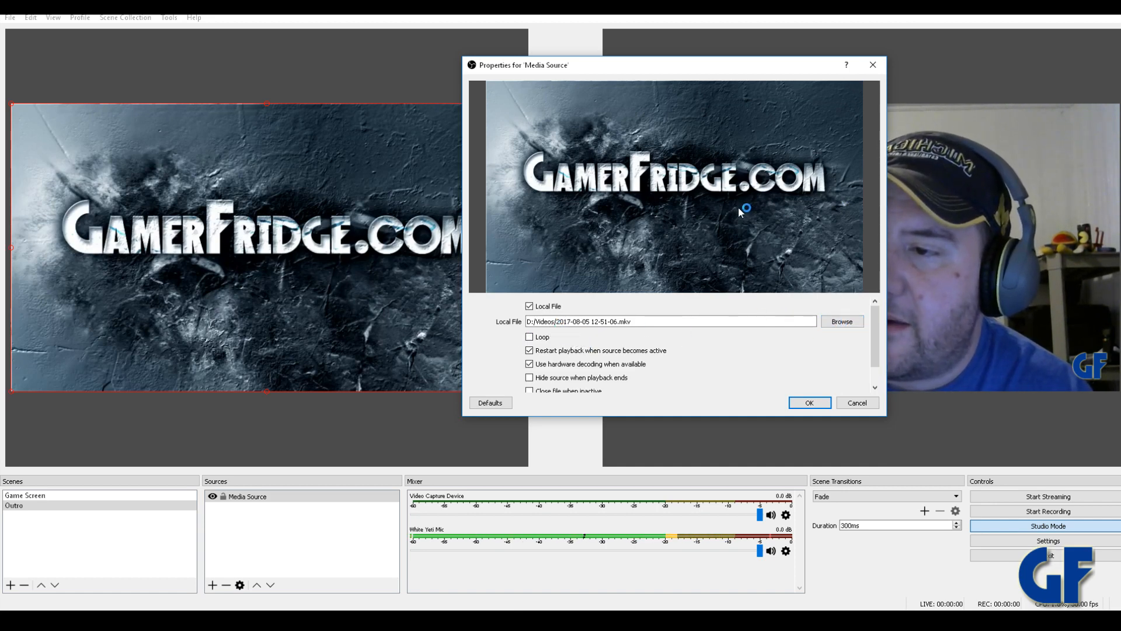
click(808, 403)
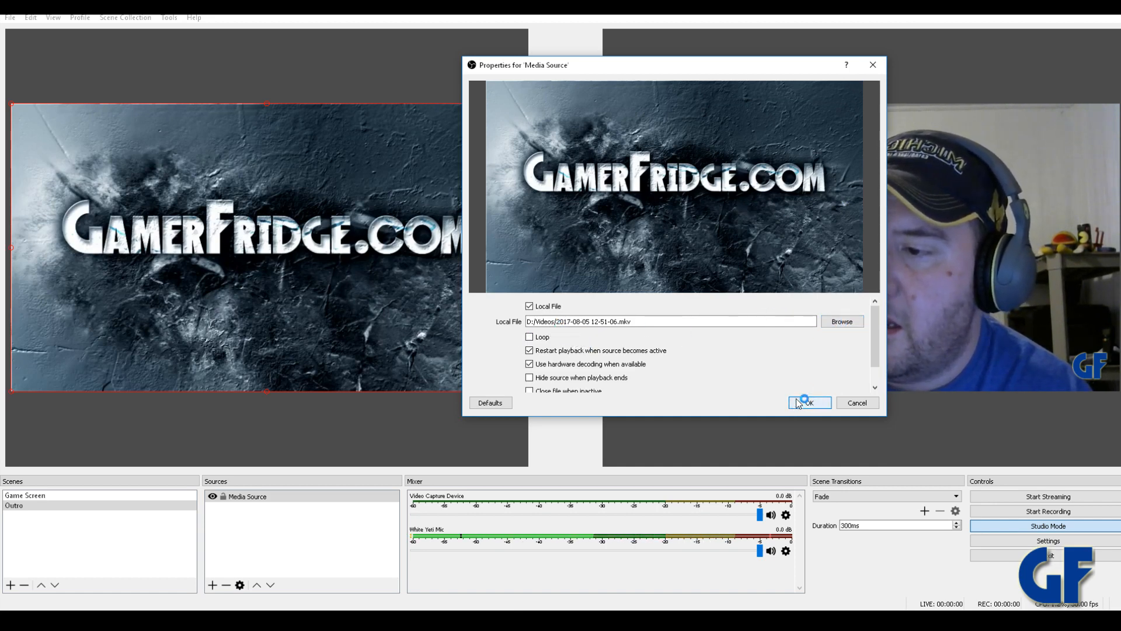
click(808, 402)
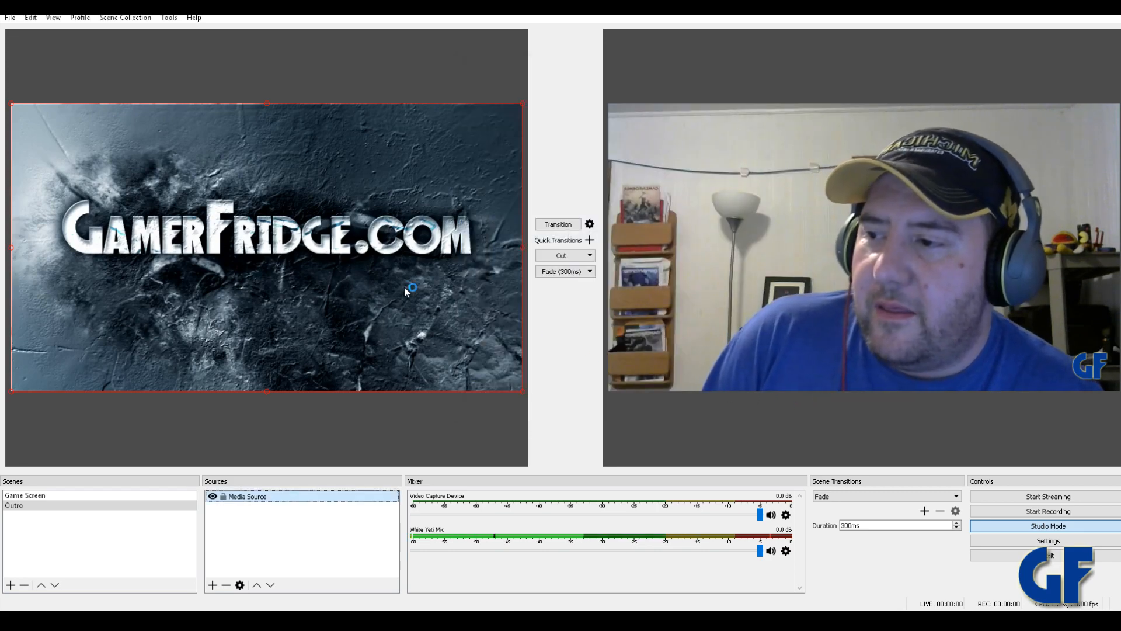
mouse_move(37, 126)
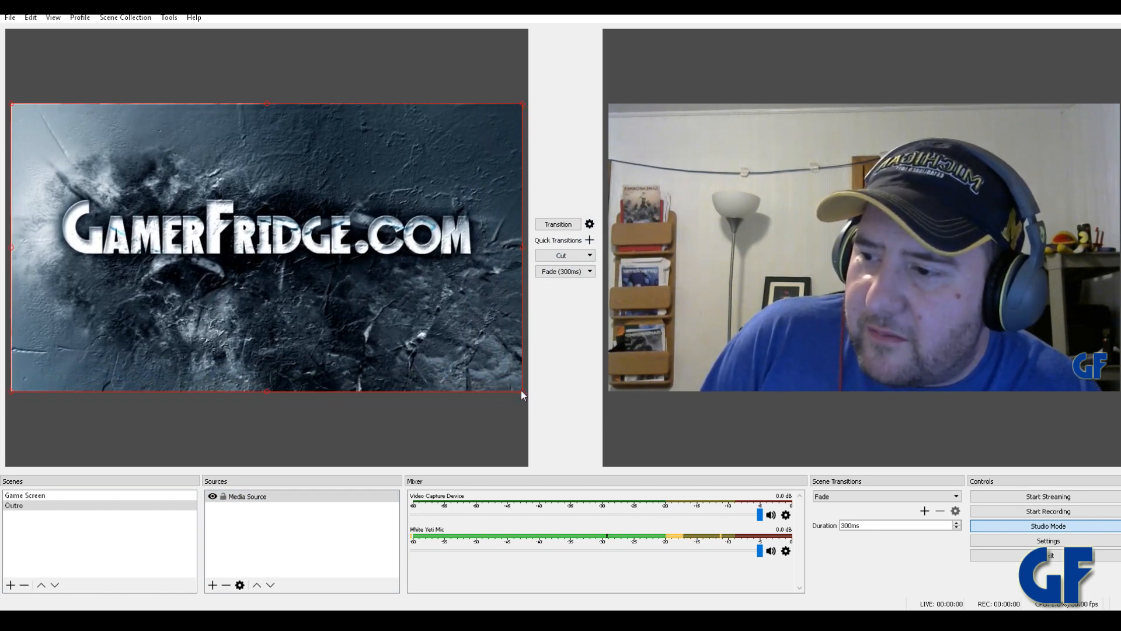
Shrink the outro video into a corner, then stretch it back to fill the canvas
drag(522, 395, 488, 374)
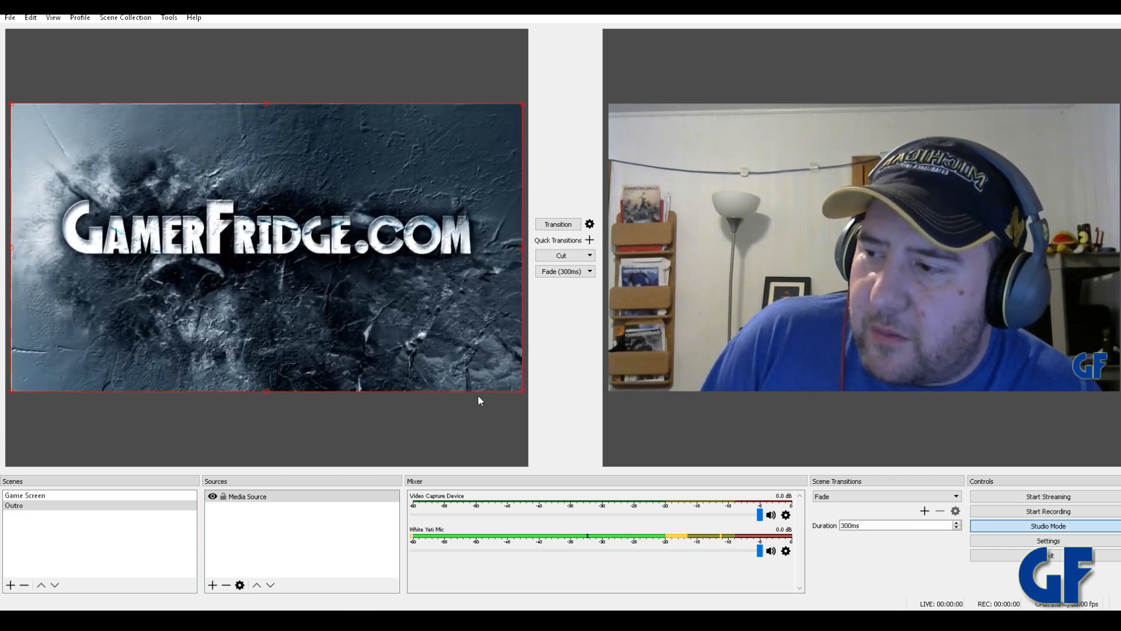
mouse_move(441, 387)
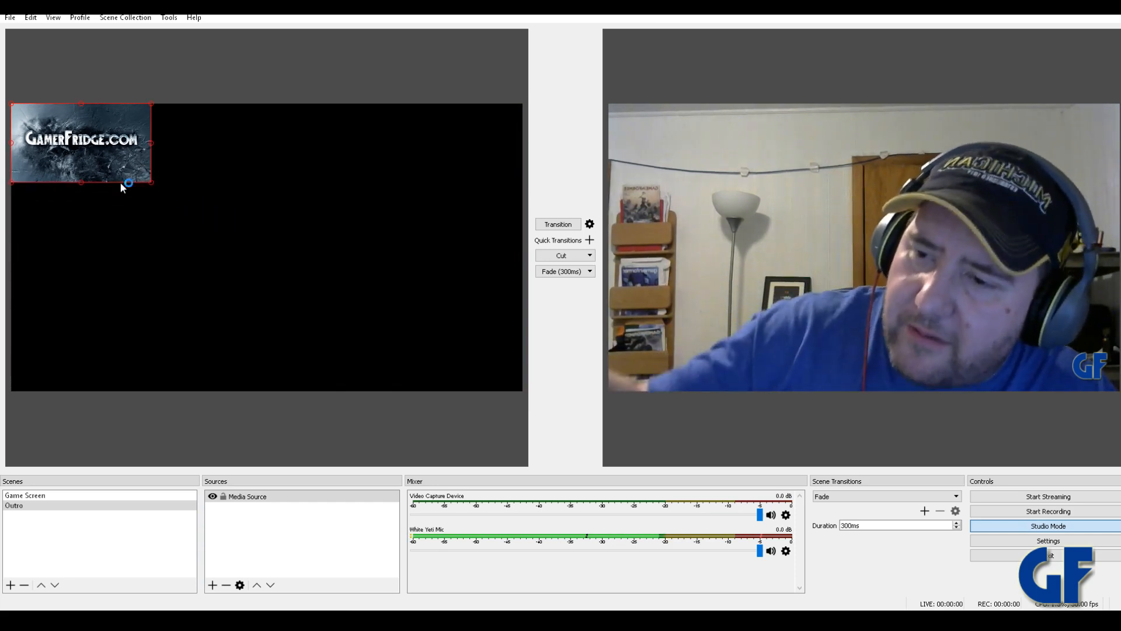
drag(151, 186, 489, 357)
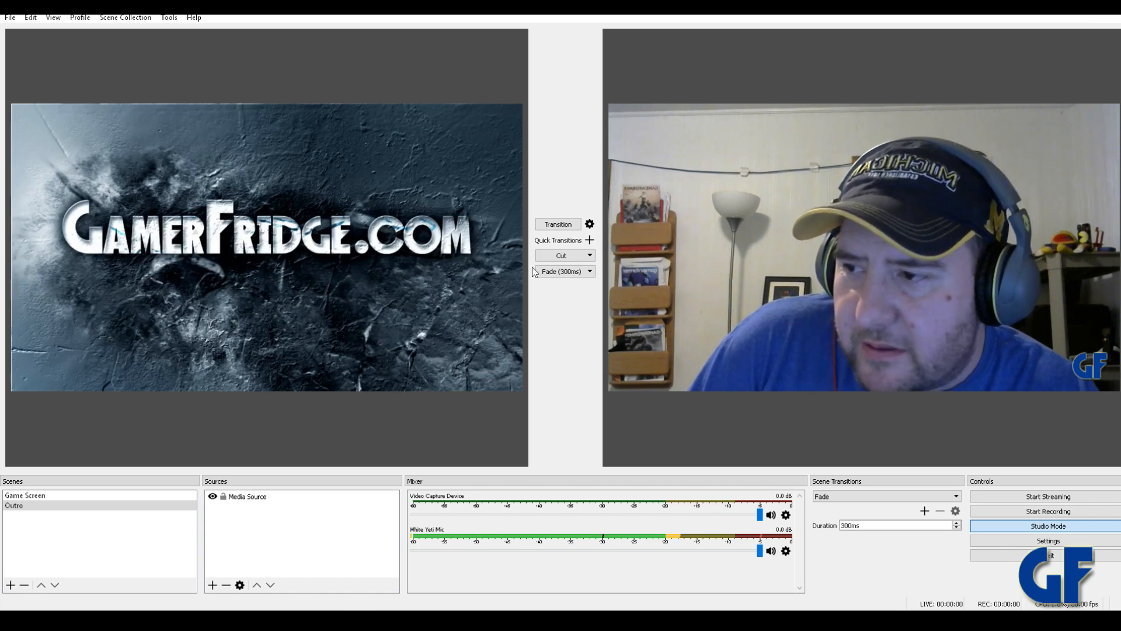
mouse_move(758, 580)
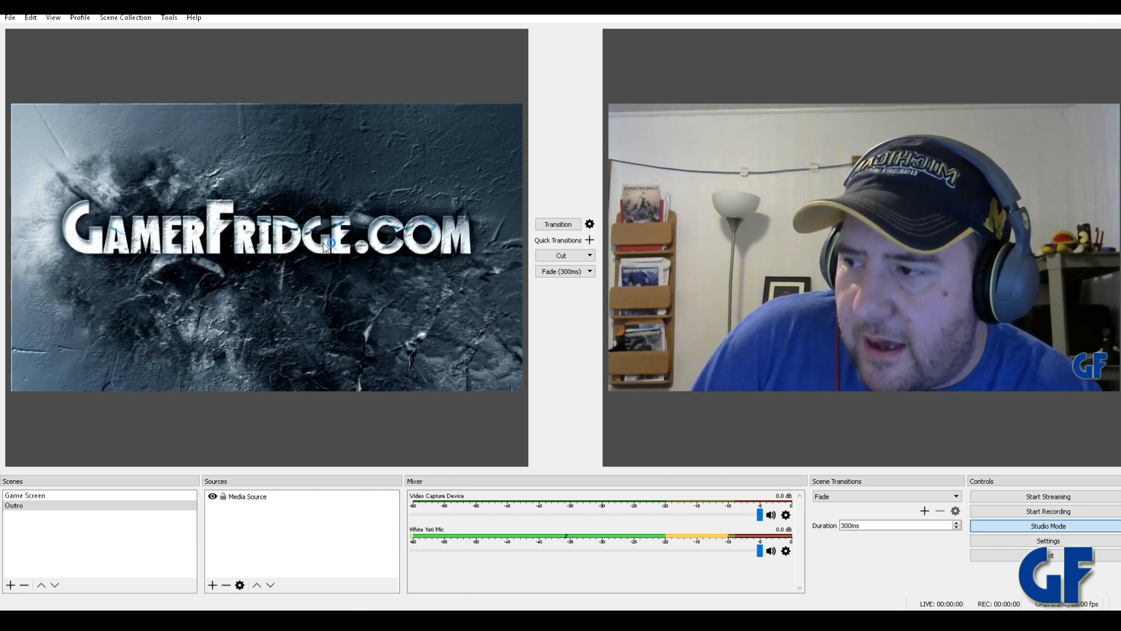
Send Outro live to check only its media audio plays, then put Game Screen back on air
click(25, 495)
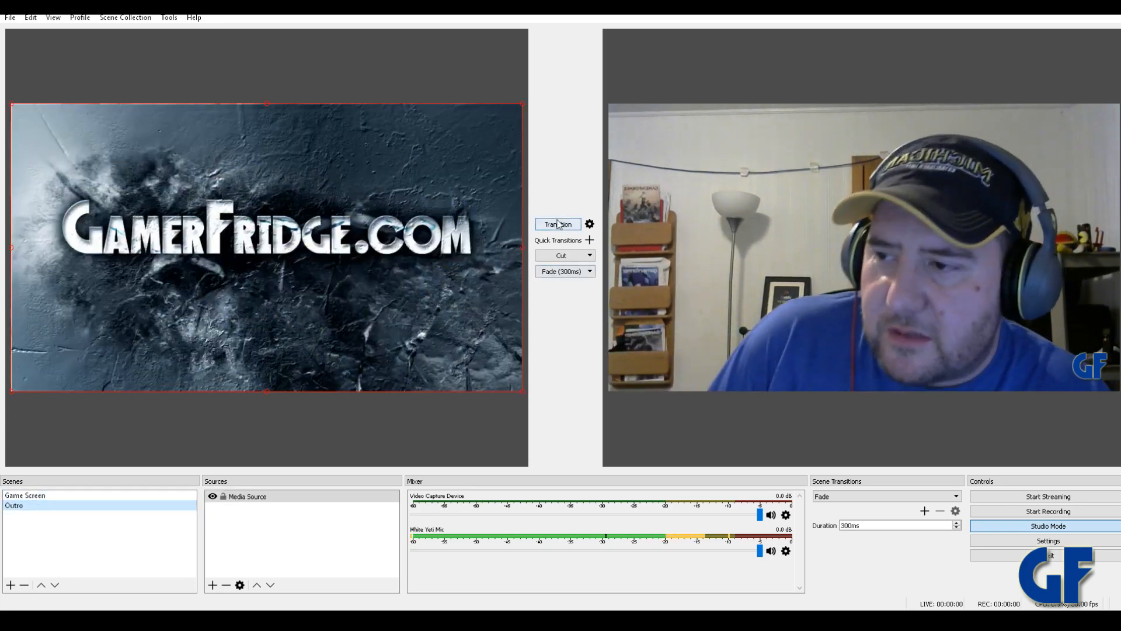
click(558, 224)
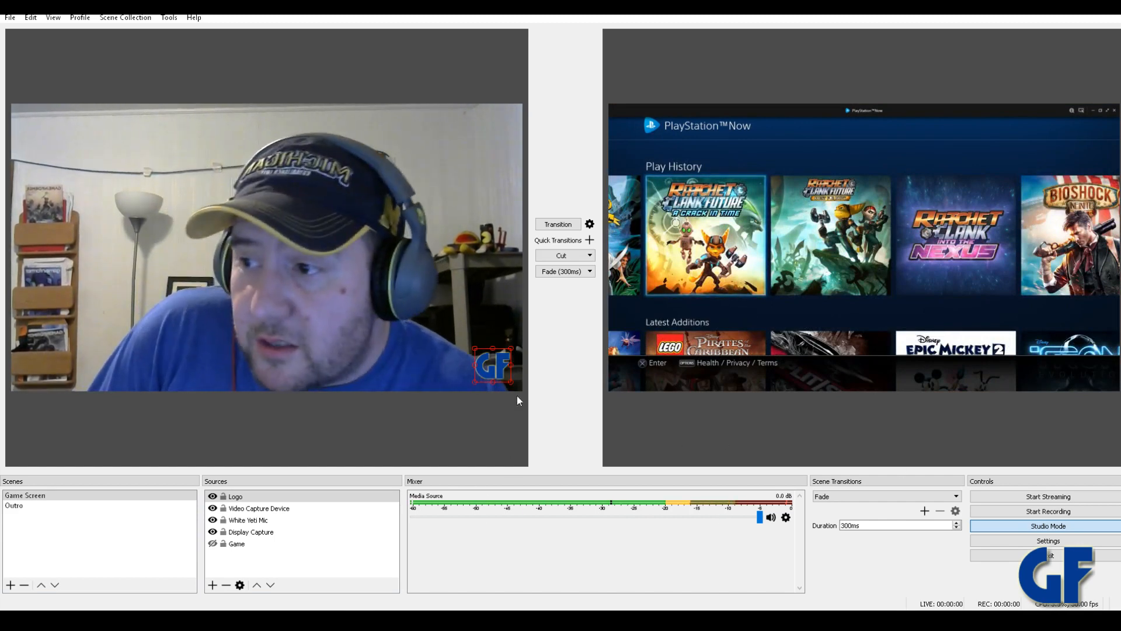
click(558, 225)
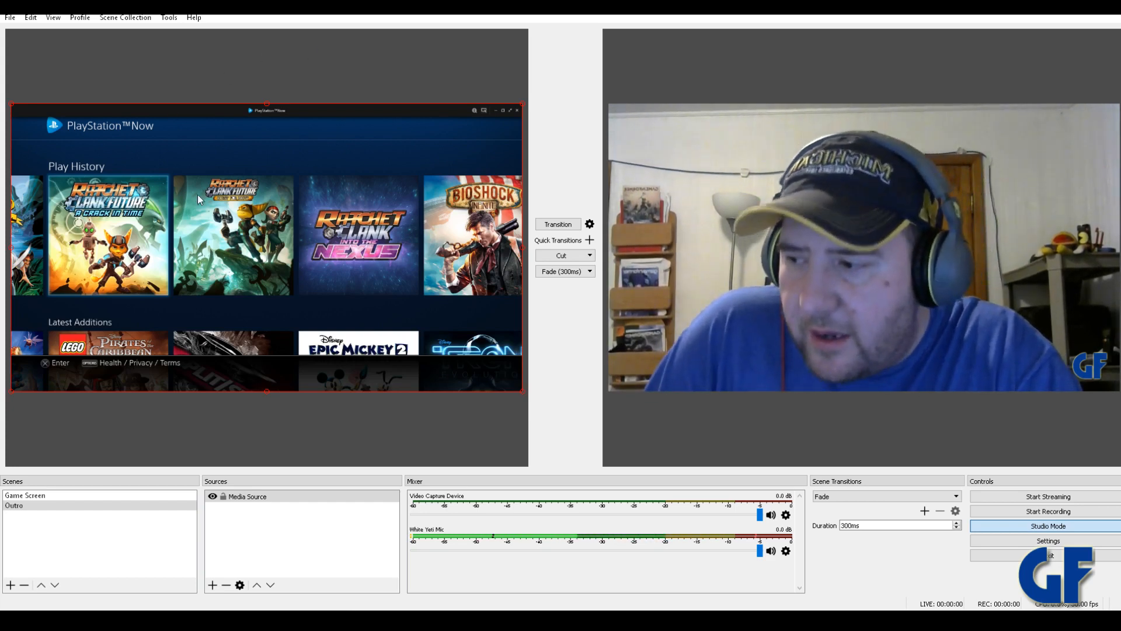
mouse_move(390, 298)
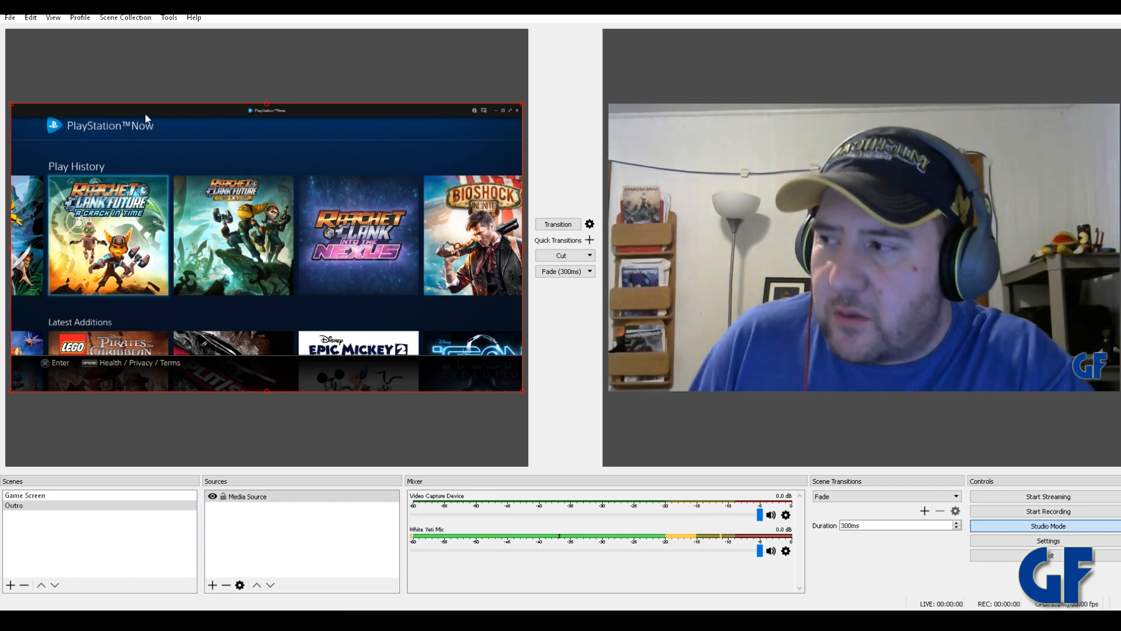
click(31, 18)
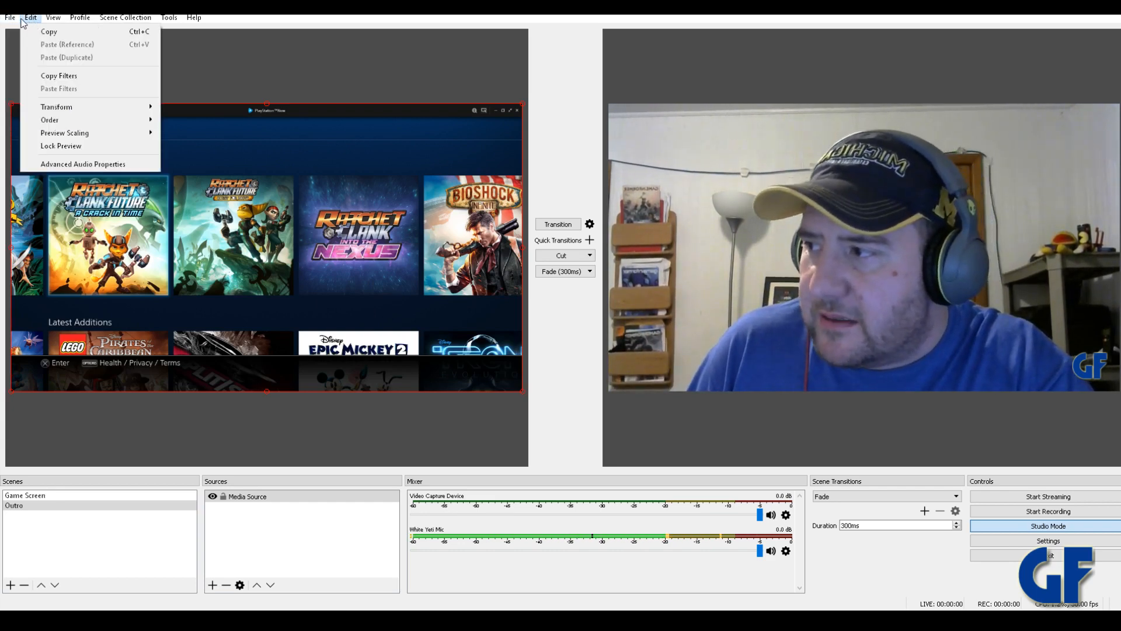
click(267, 118)
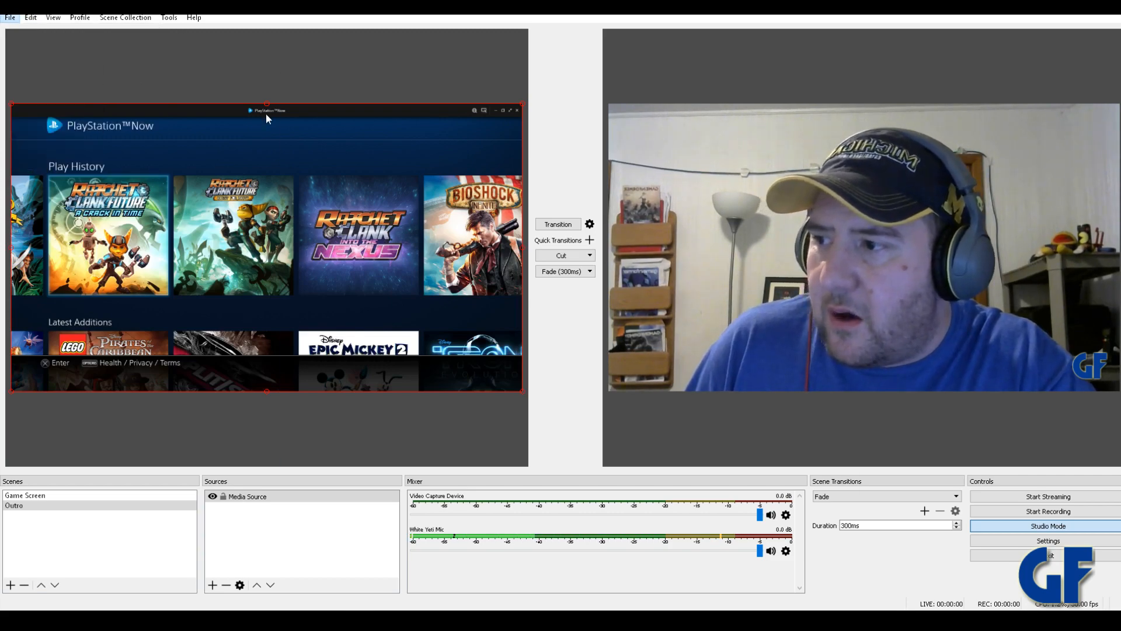
click(1046, 540)
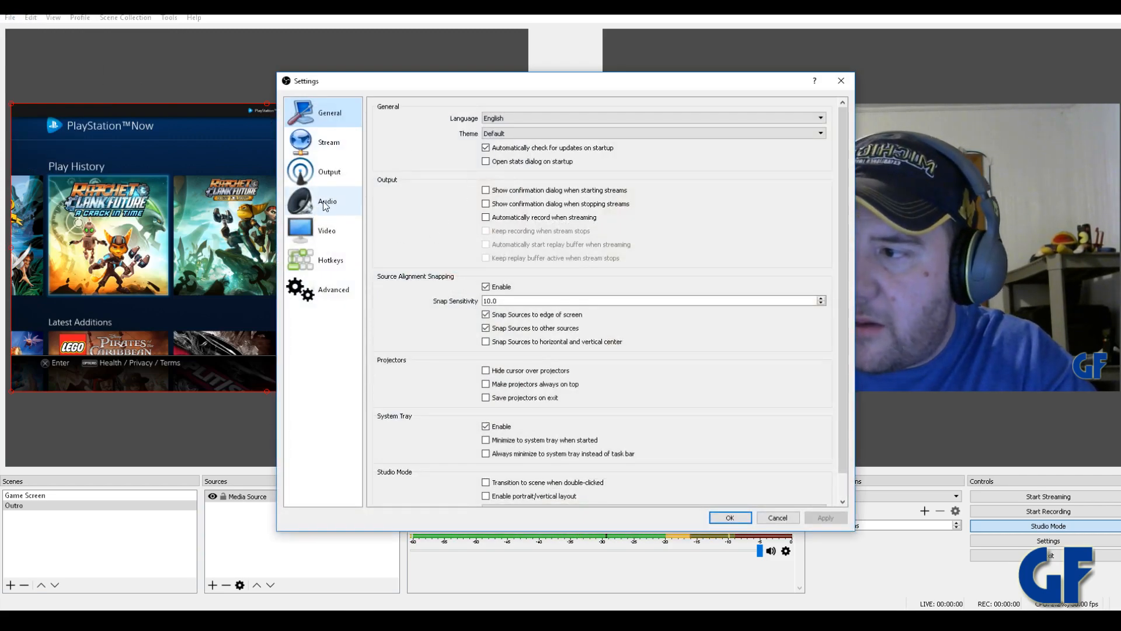
click(327, 201)
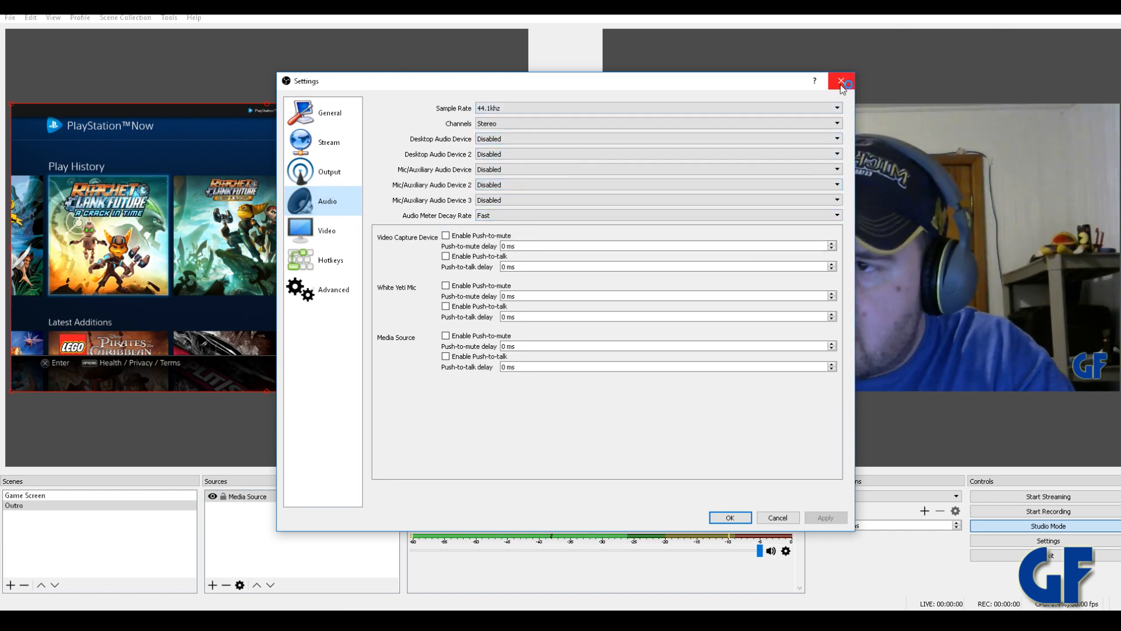
click(842, 82)
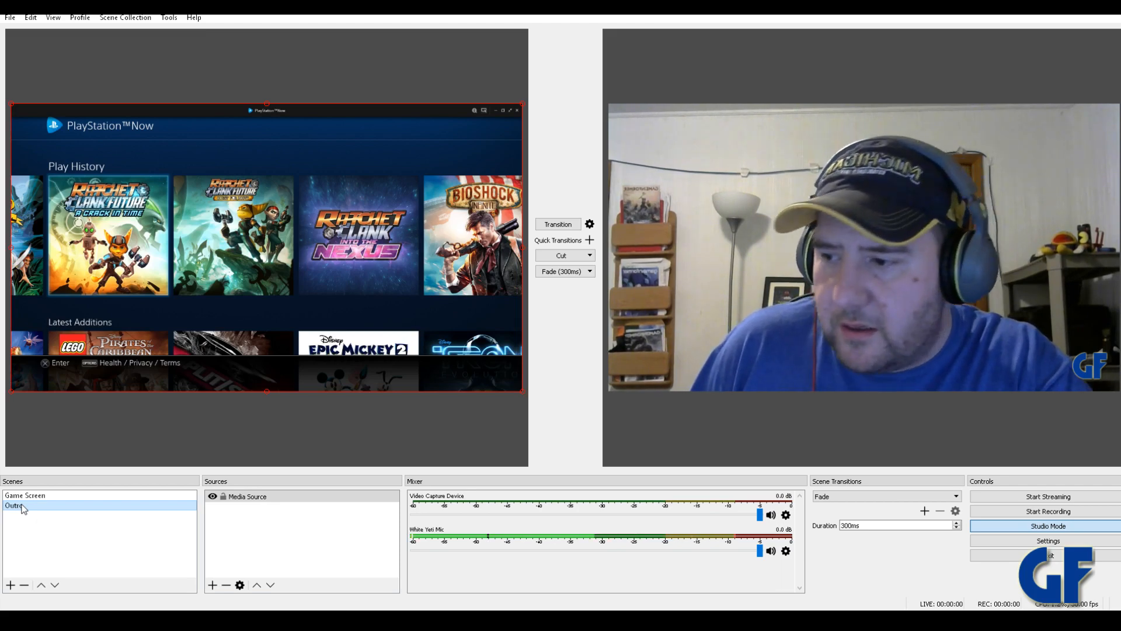
Send the Outro scene live, return the webcam to air, and select Outro's Media Source
click(12, 505)
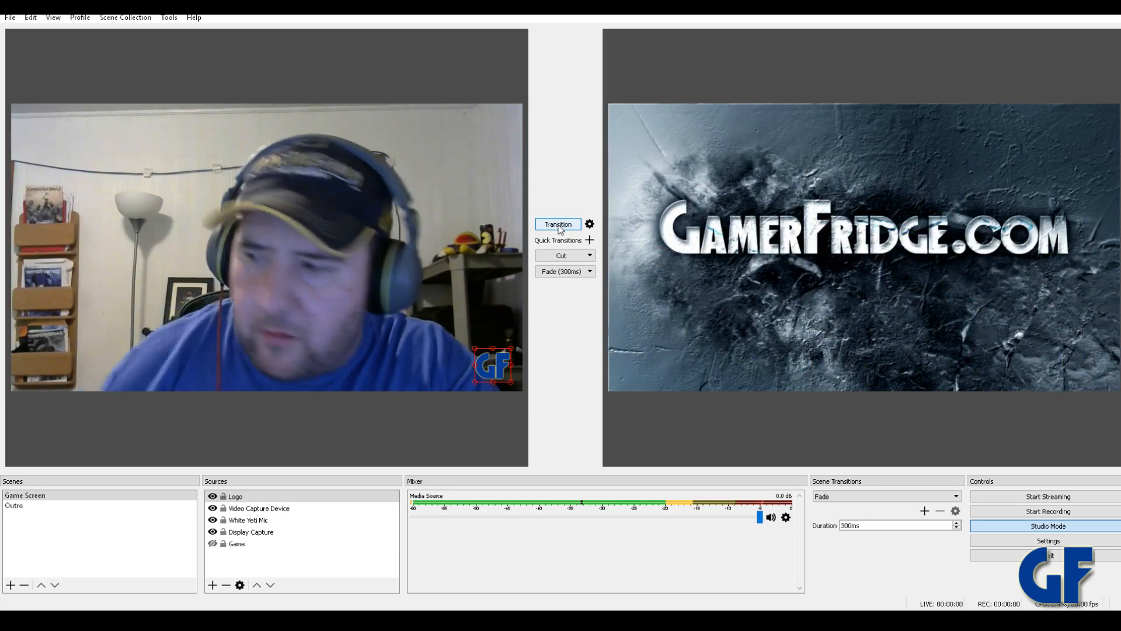
click(558, 224)
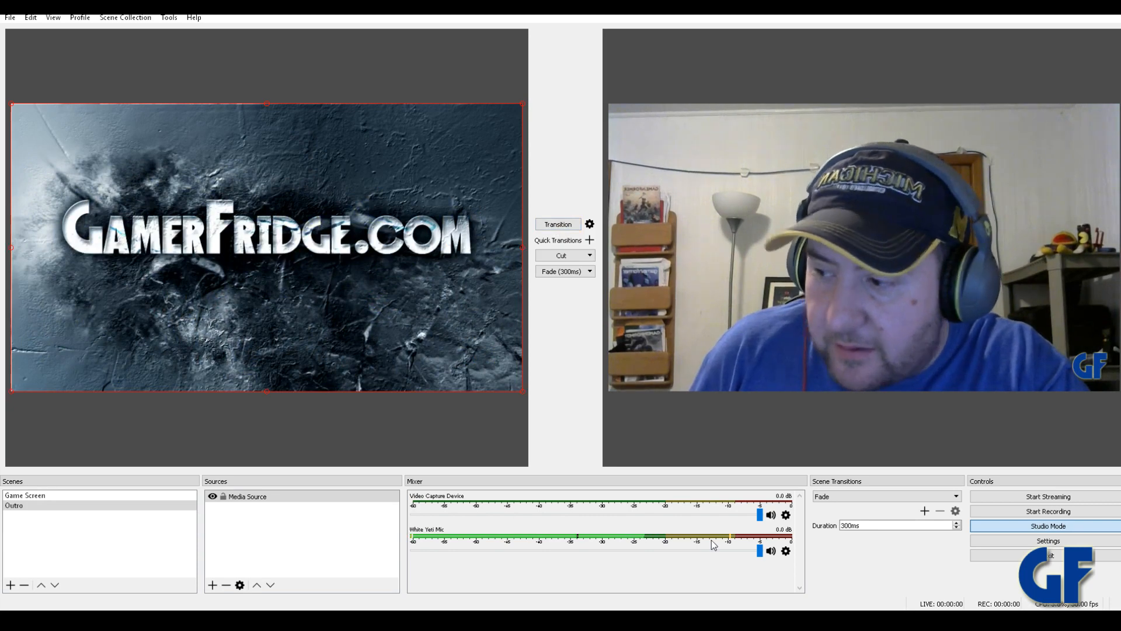
click(246, 496)
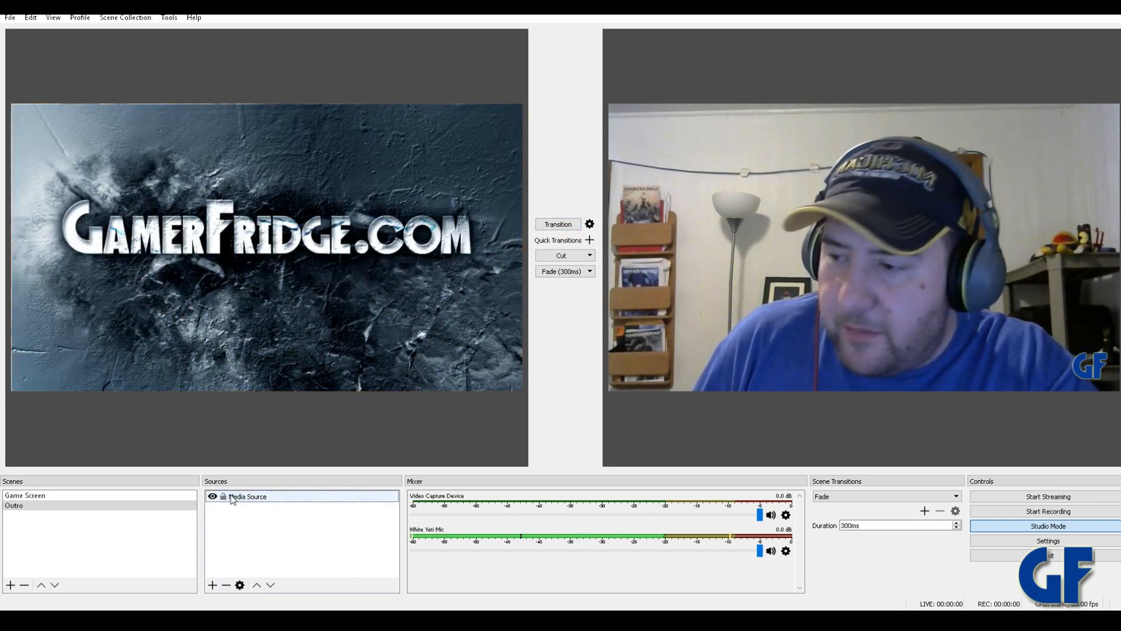
mouse_move(213, 586)
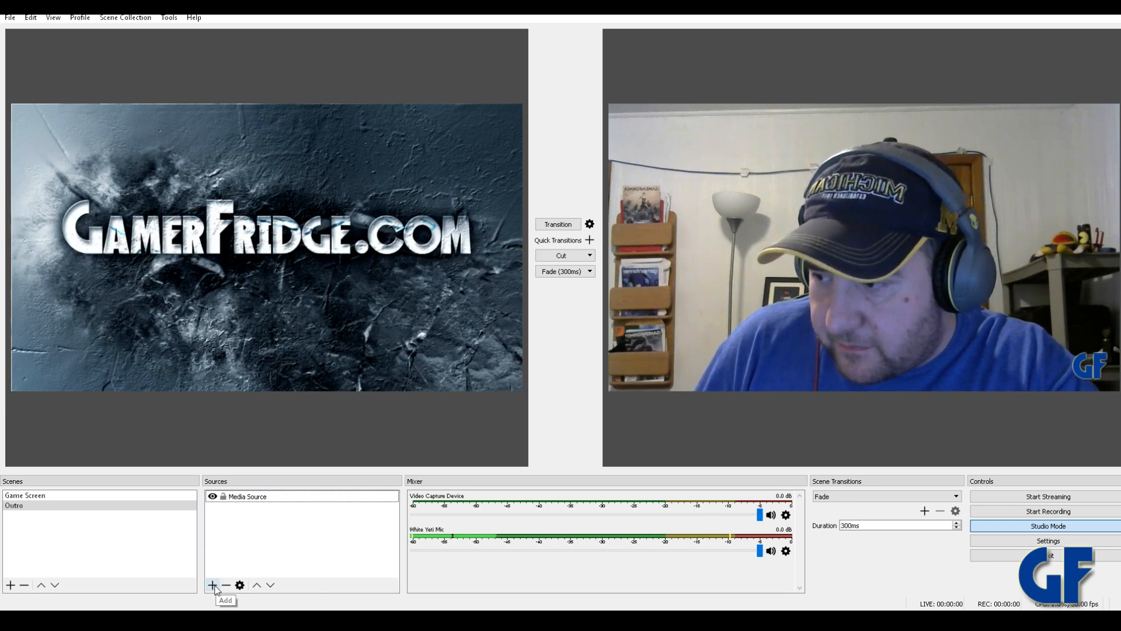
click(211, 585)
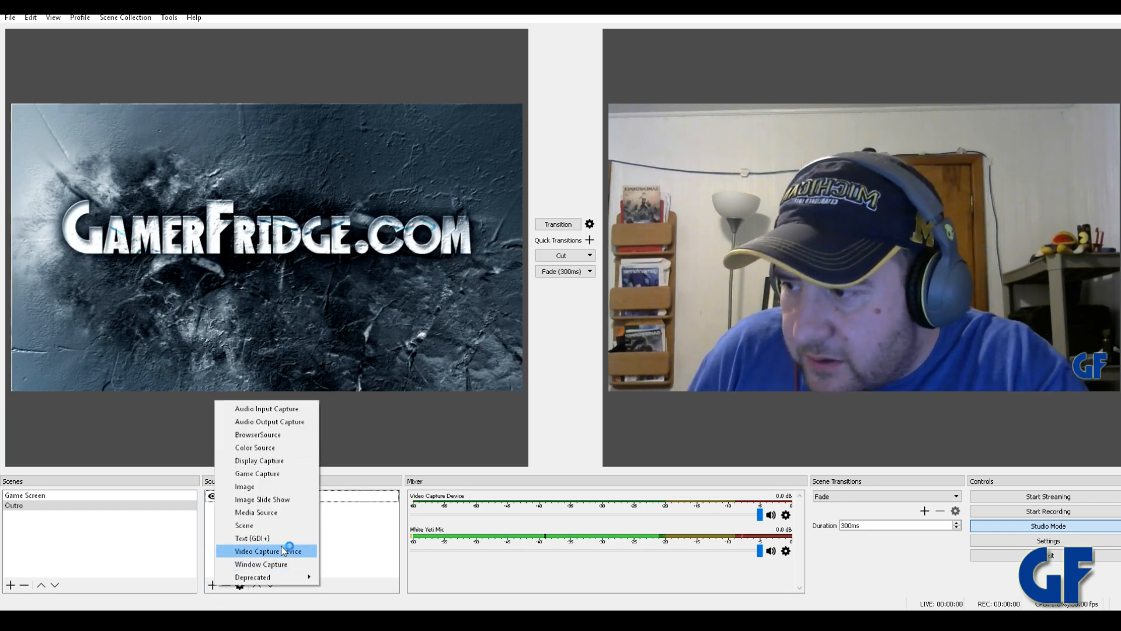
mouse_move(266, 409)
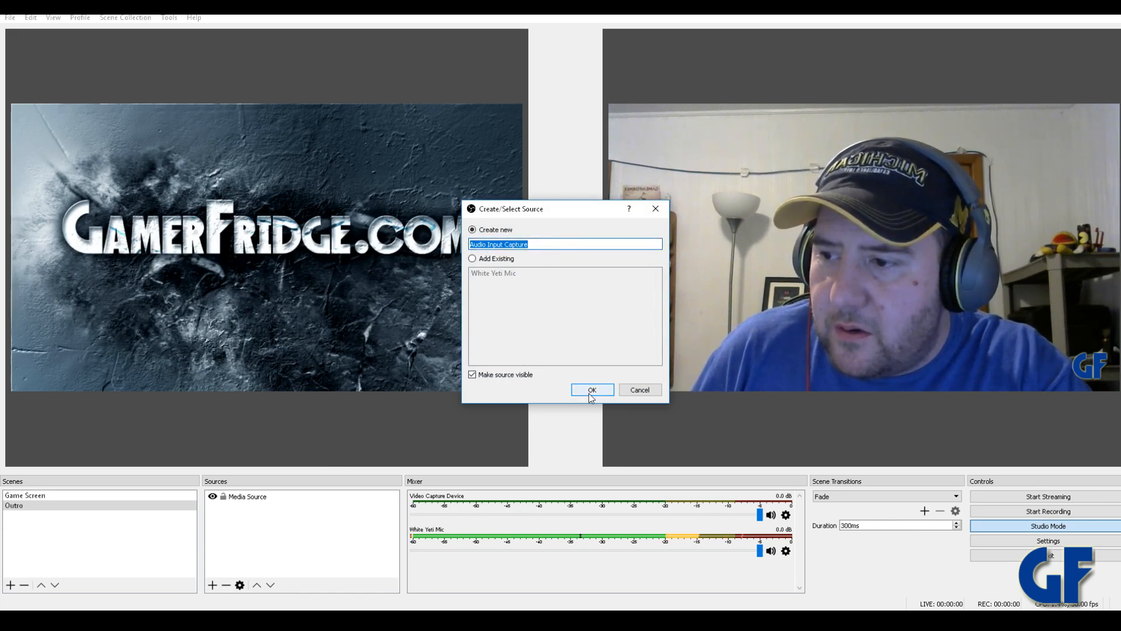
click(591, 389)
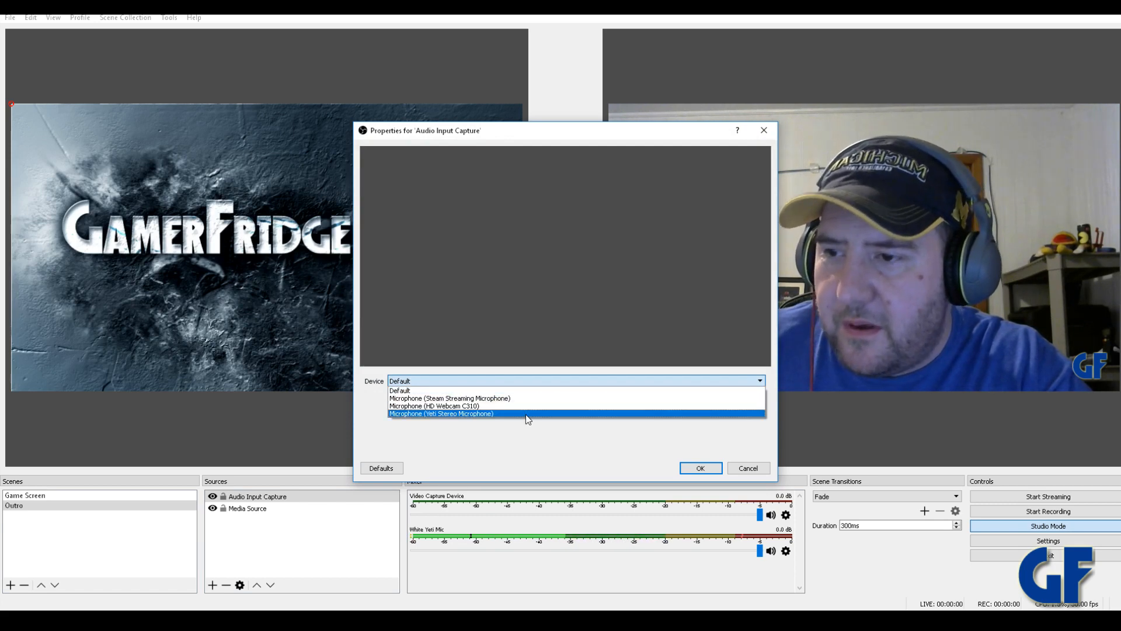
click(699, 467)
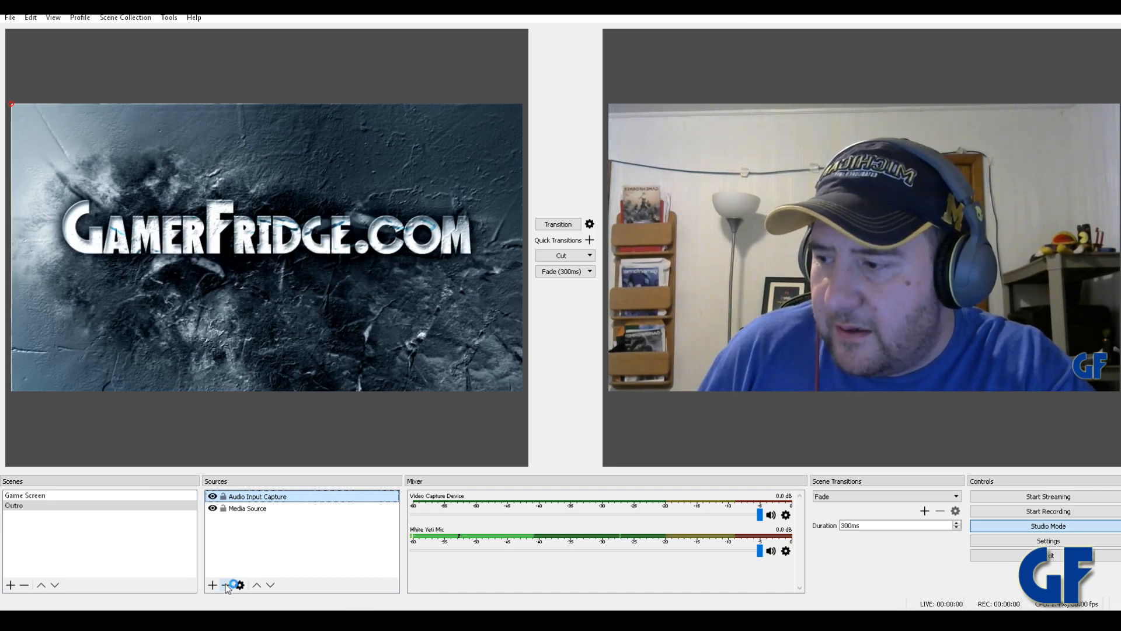
mouse_move(224, 585)
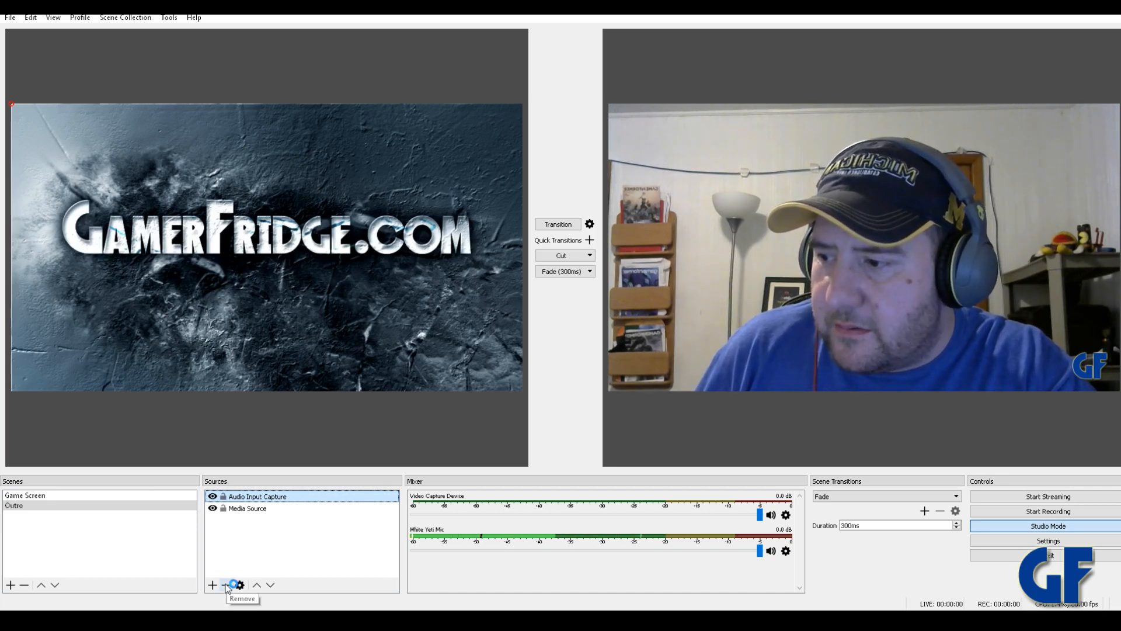
click(225, 584)
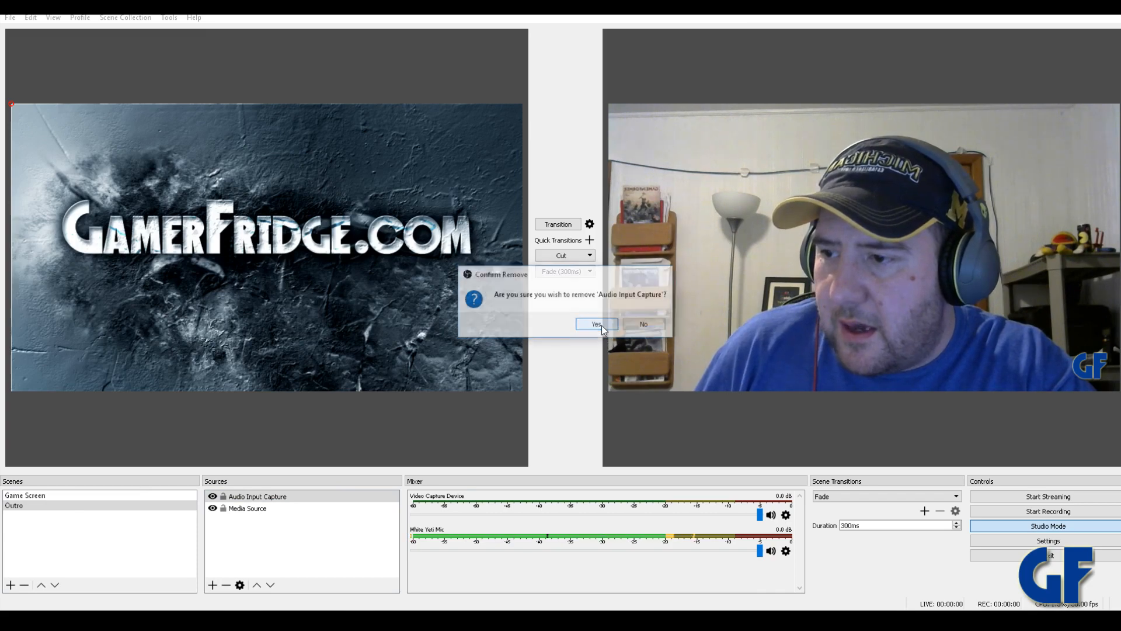
click(595, 324)
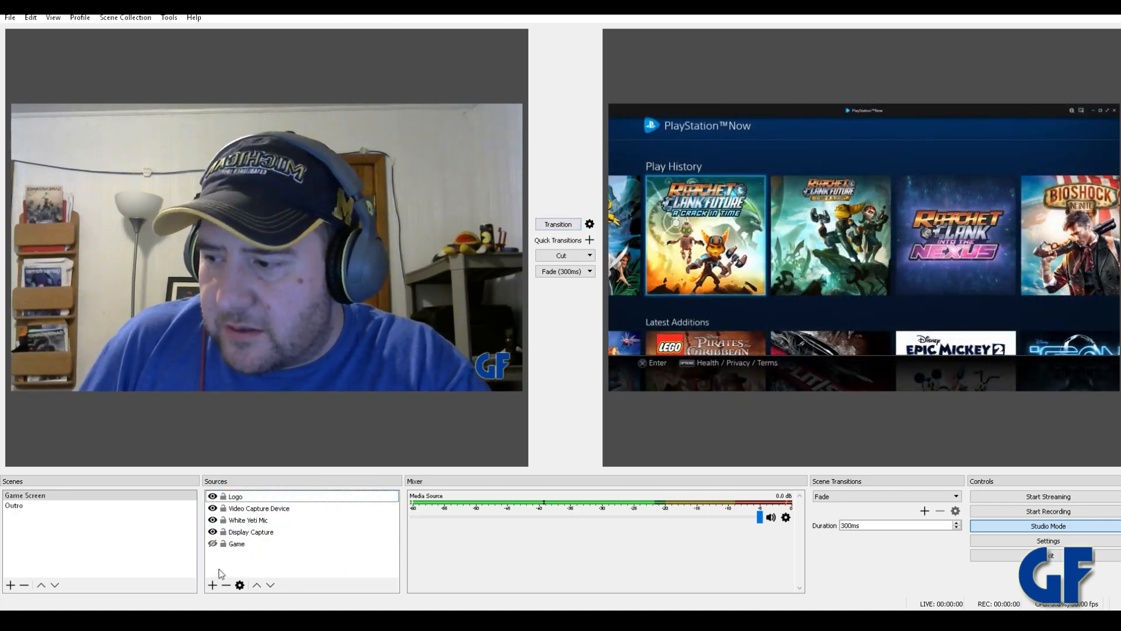
Bring up the list of source types to add to the Game Screen scene
click(211, 586)
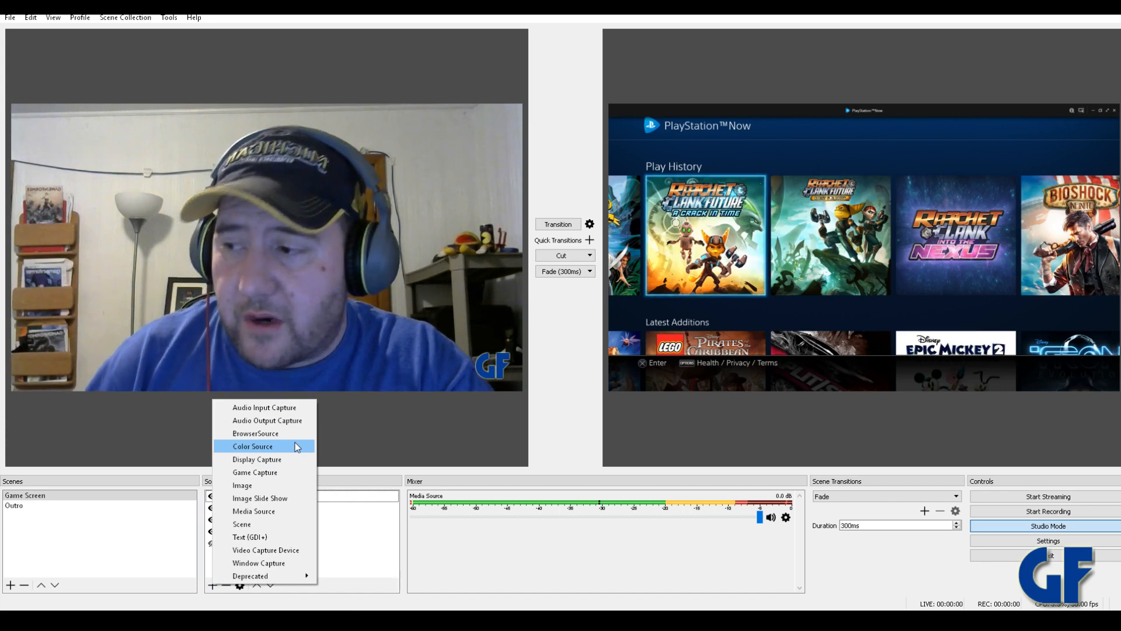
mouse_move(265, 406)
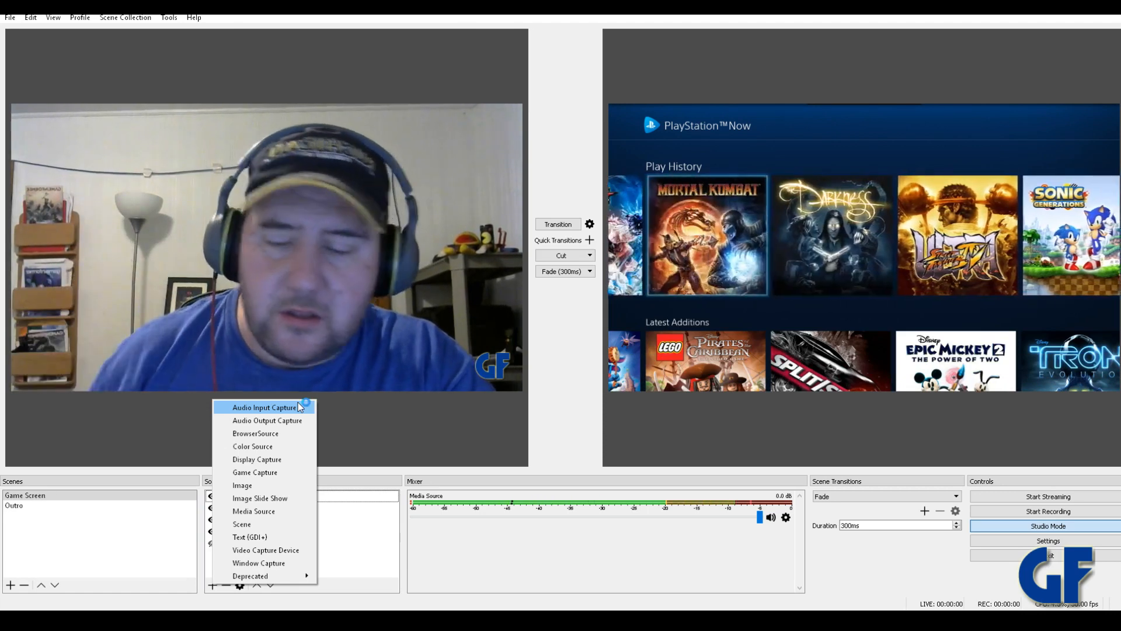
mouse_move(266, 420)
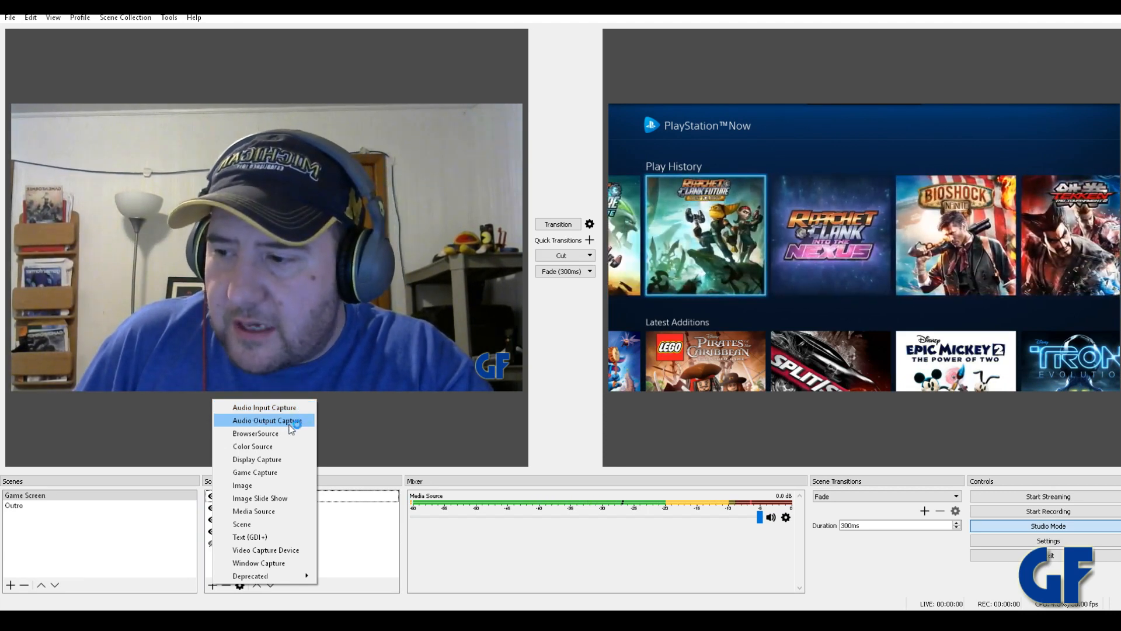